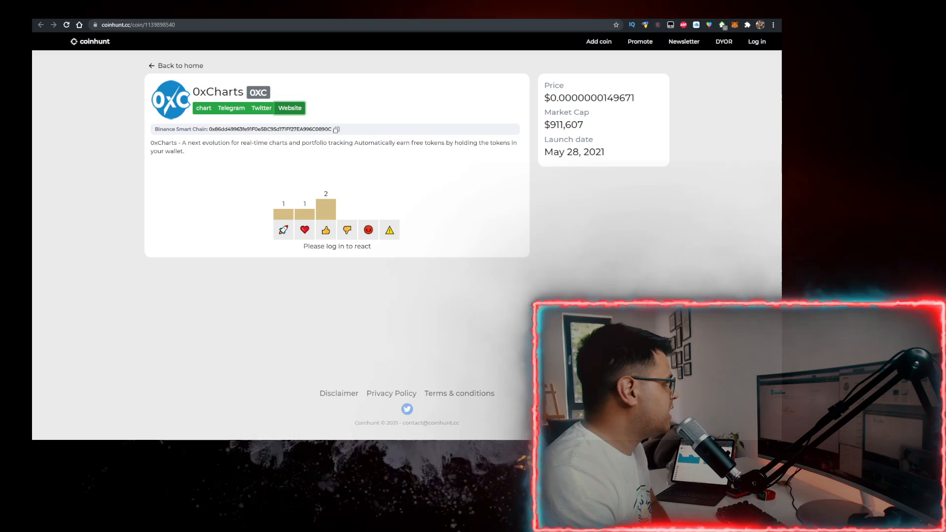
mouse_move(378, 94)
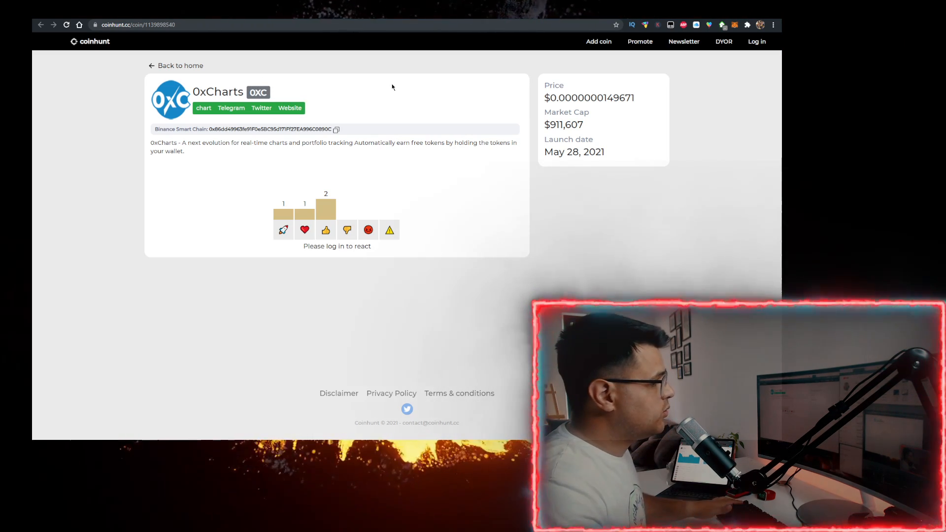
Load the PancakeSwap exchange with the 0xCharts (0XC) contract as output, showing the Import Token warning.
left_click(137, 25)
type("metamask.io")
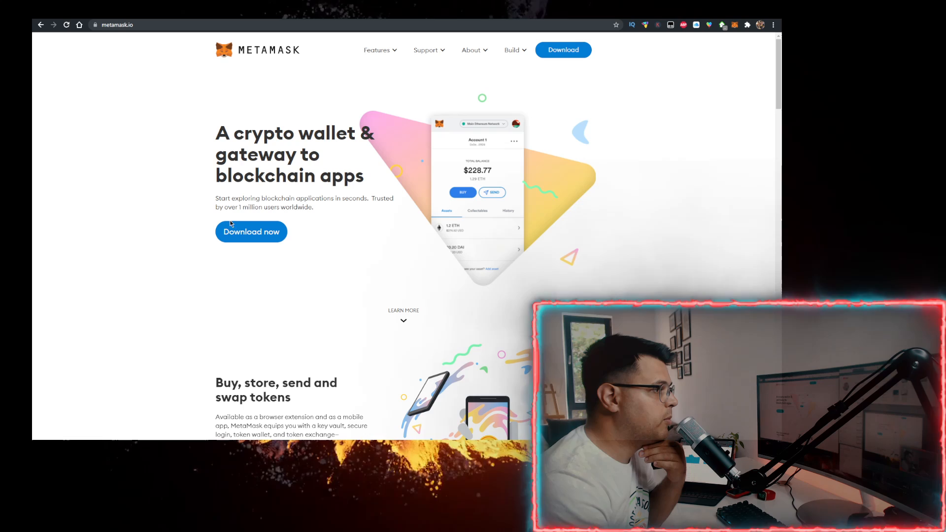
mouse_move(735, 32)
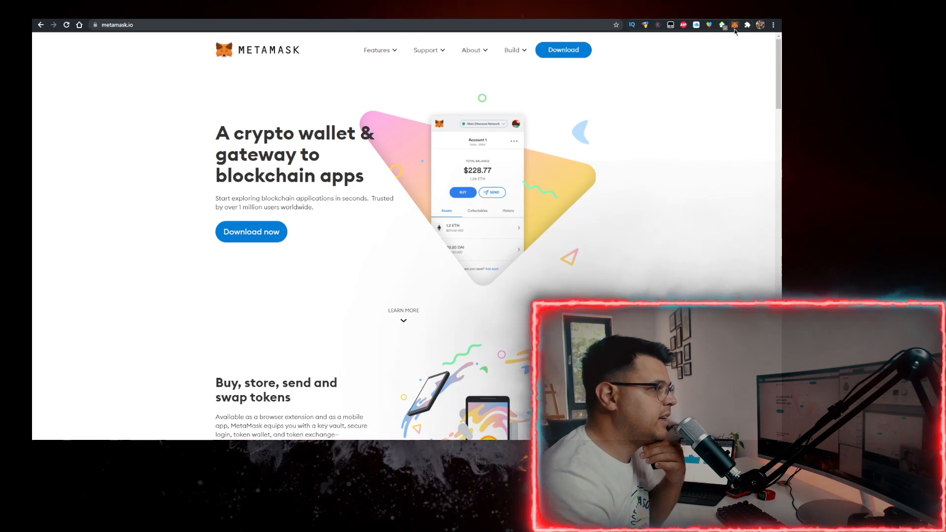
mouse_move(494, 226)
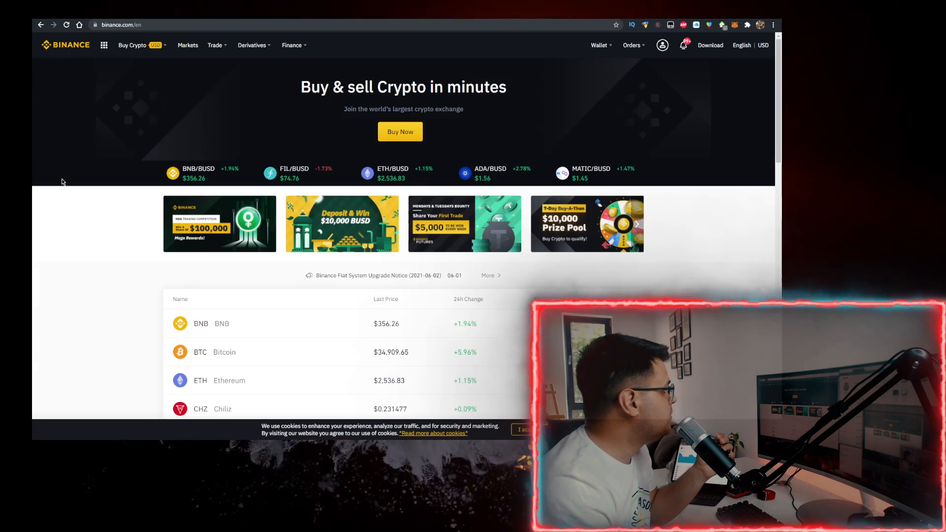
mouse_move(289, 323)
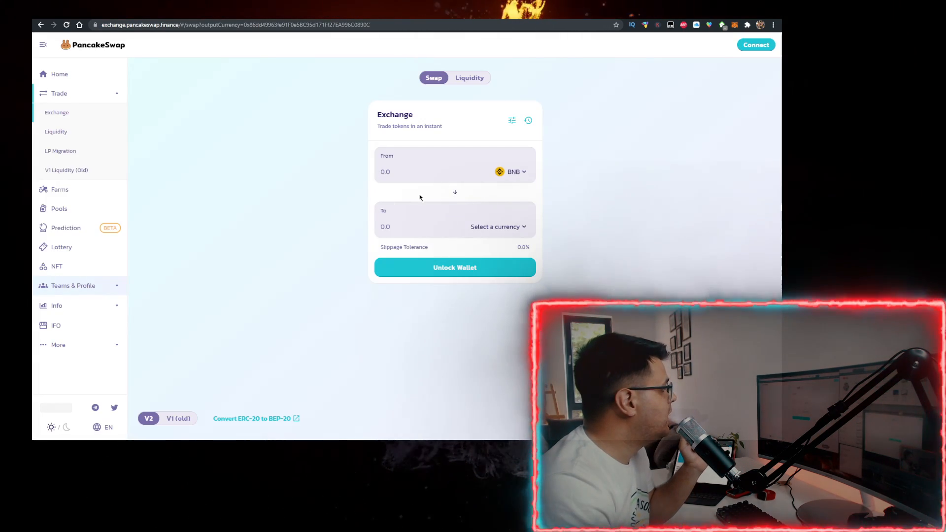
left_click(499, 226)
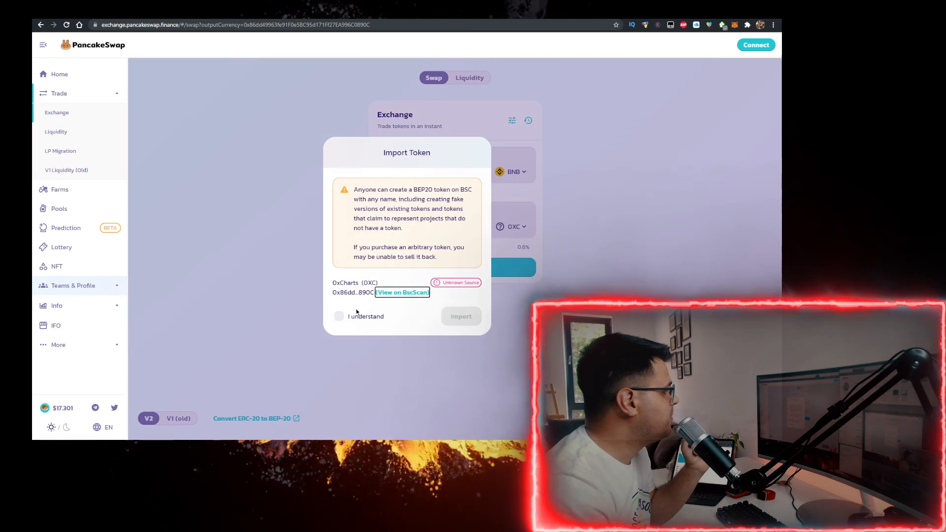